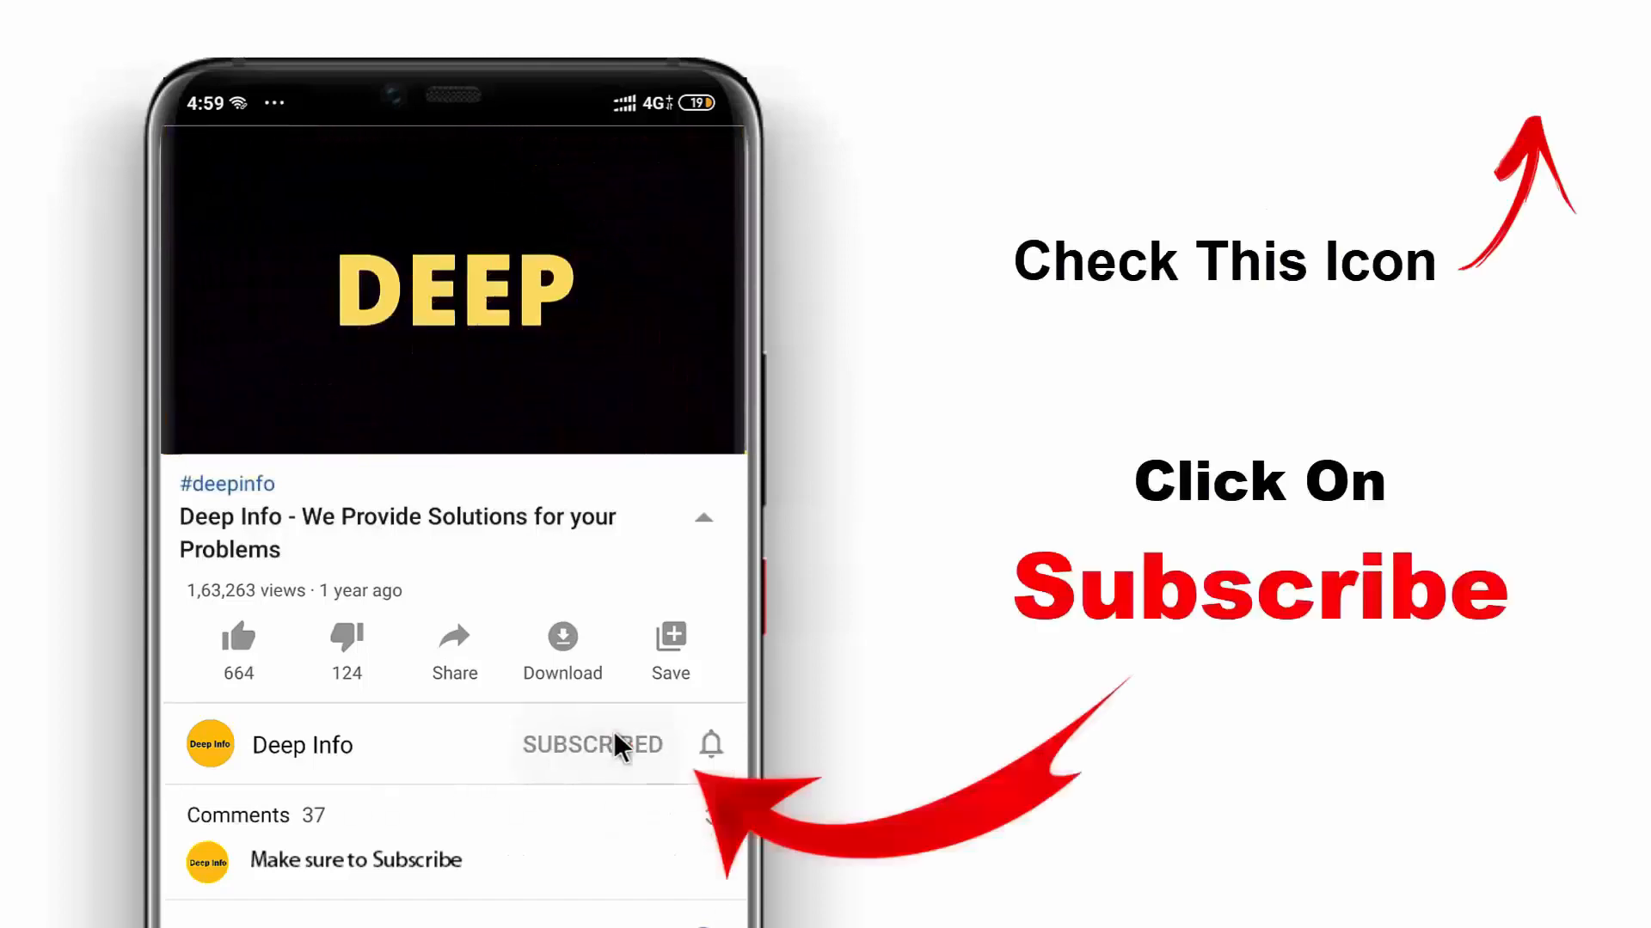
Step: Read the 'How can I cancel my membership?' help article saying to cancel via desktop site
click(711, 744)
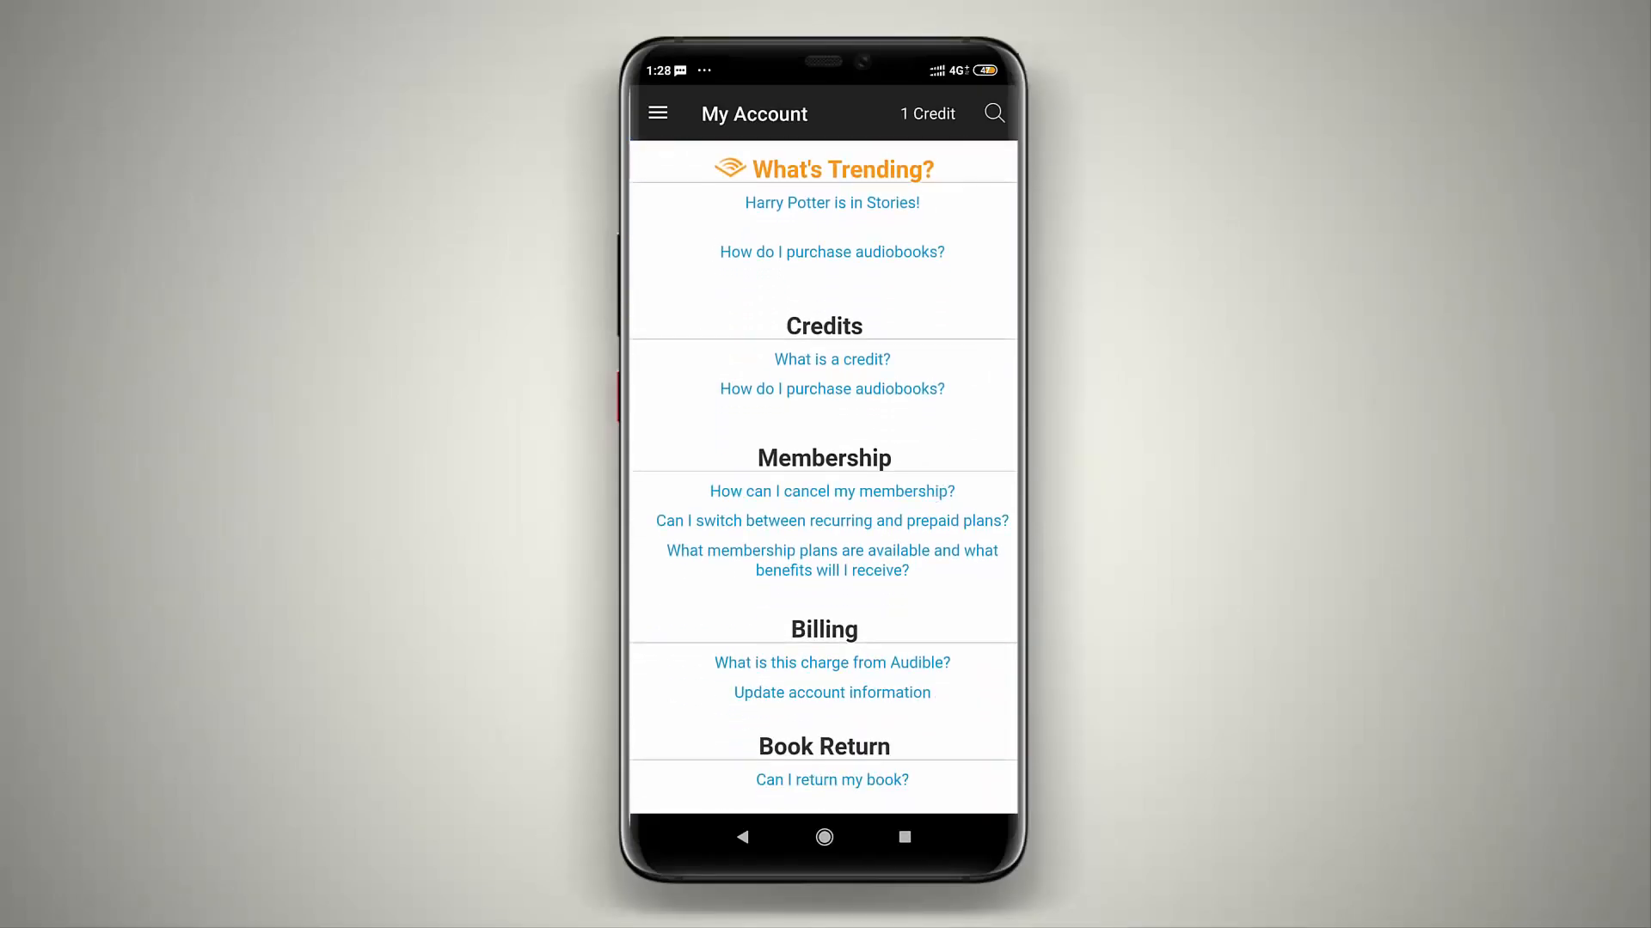
click(831, 492)
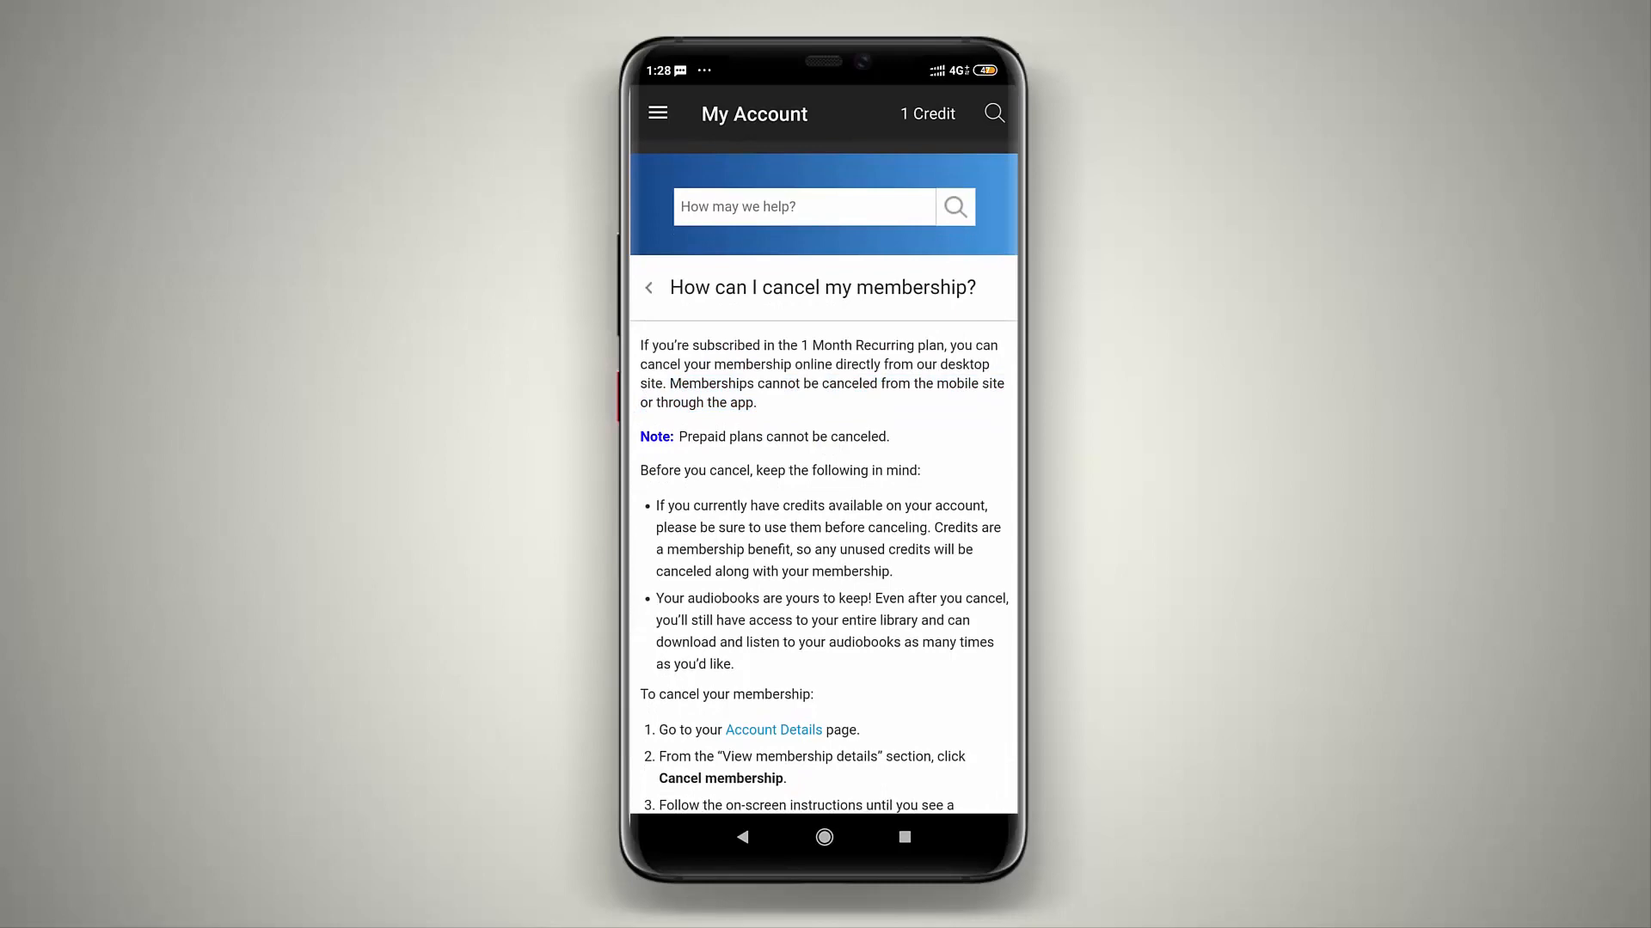
scroll(down, 3)
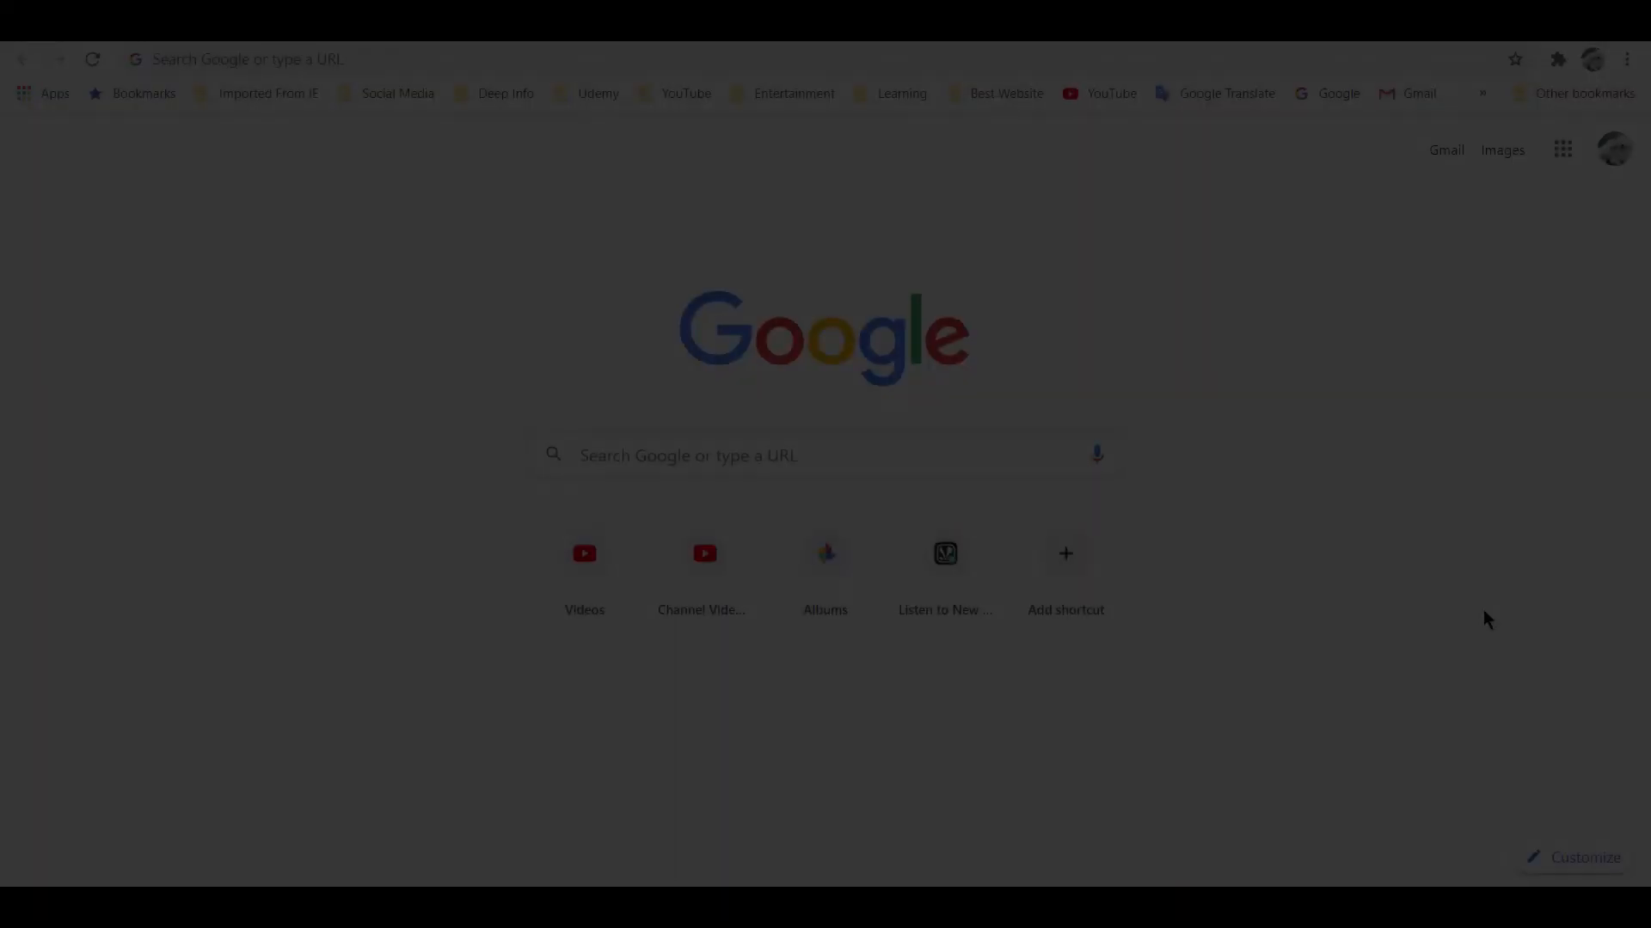
Step: Go to audible.in and choose Account Details from the account name dropdown
click(315, 59)
text(audible.in)
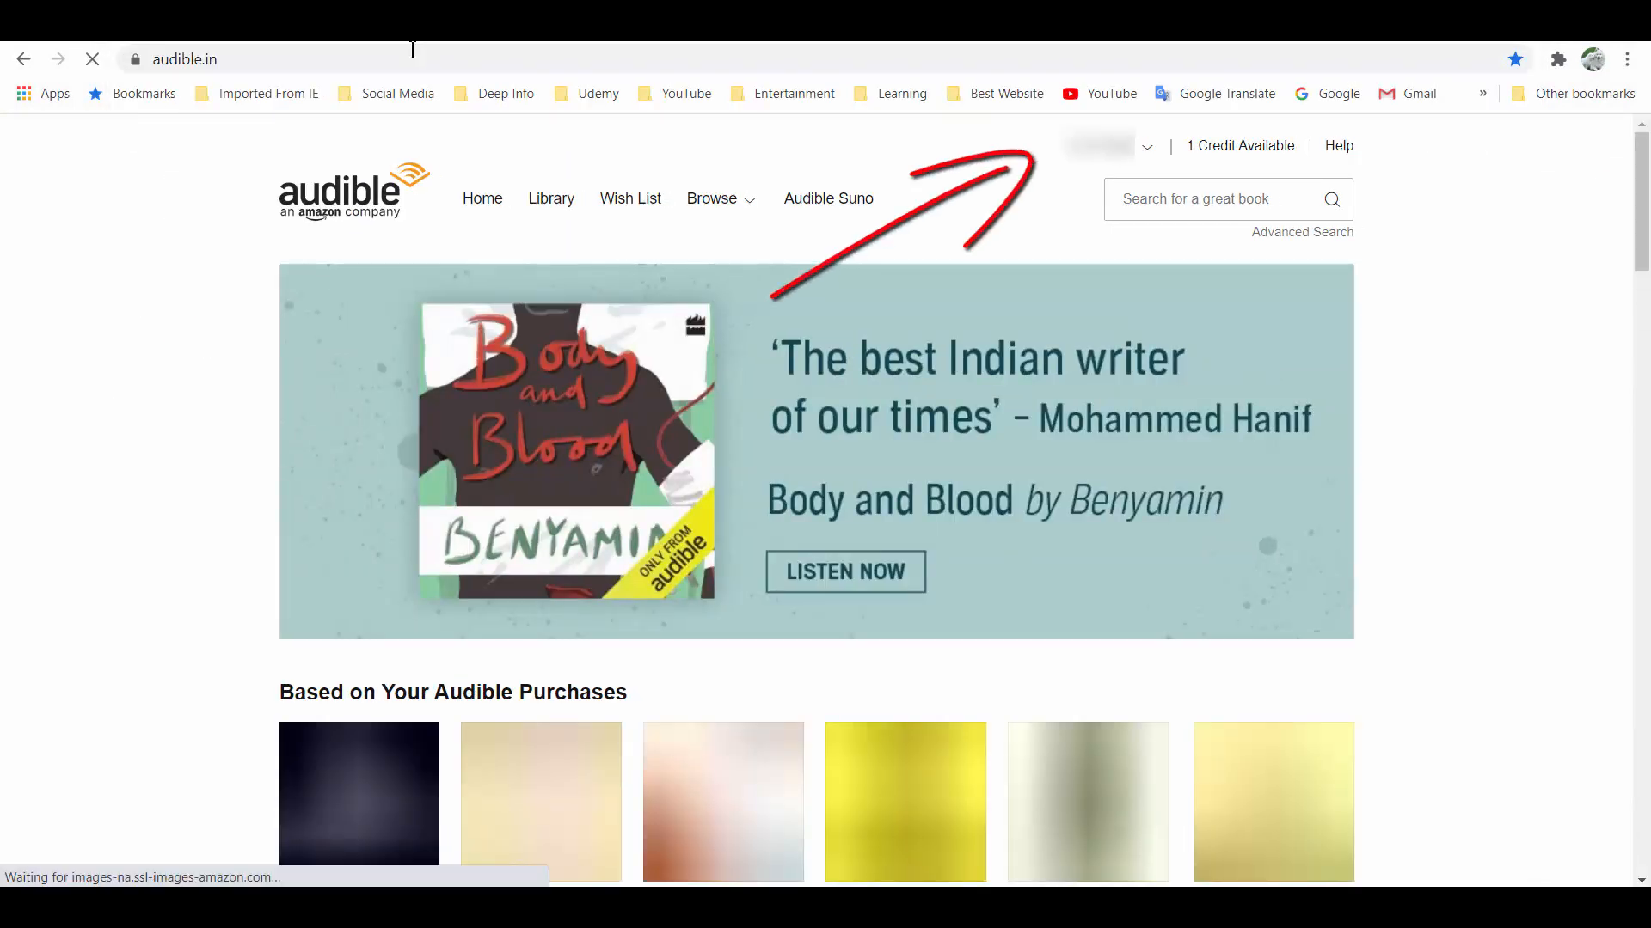
click(1146, 146)
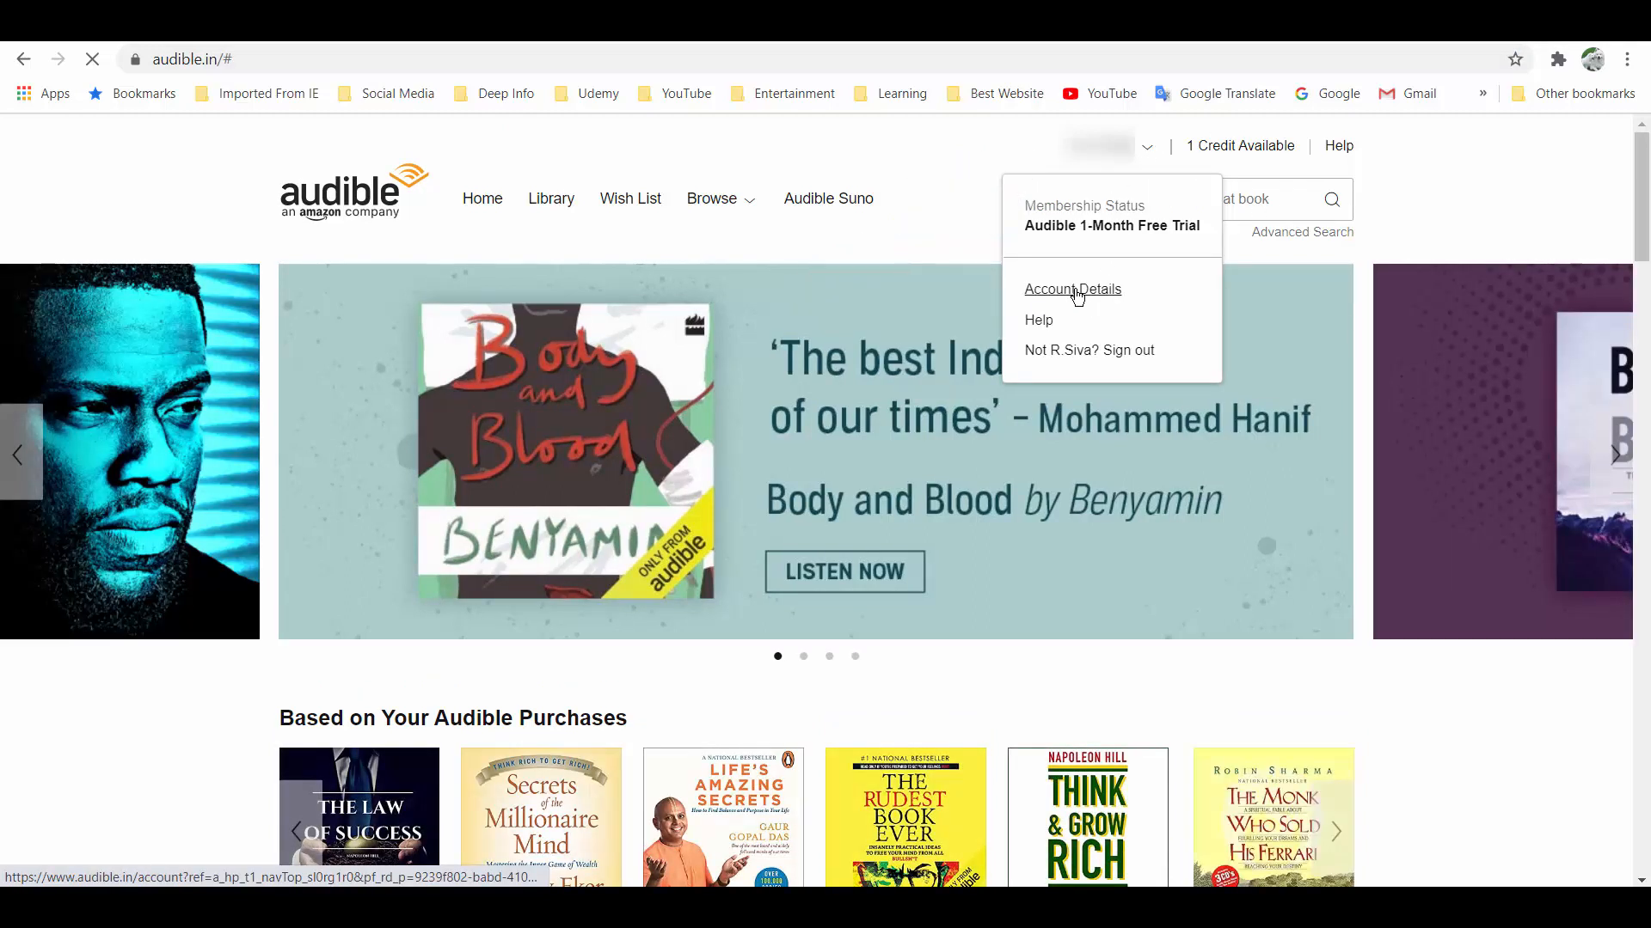
click(1072, 289)
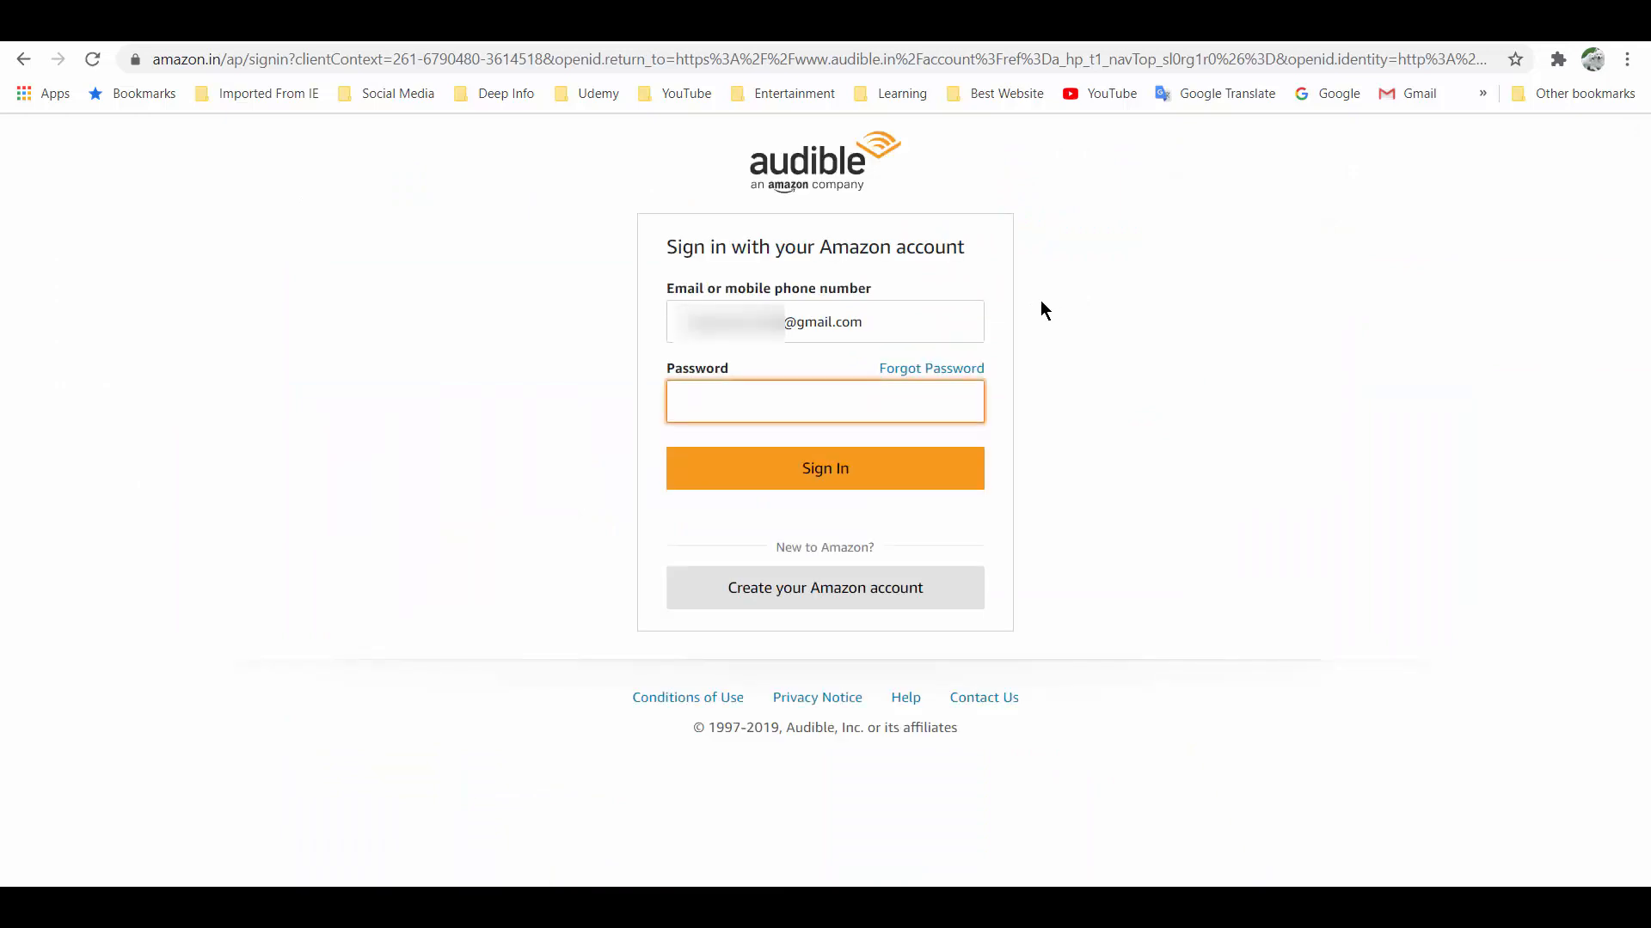
mouse_move(850, 412)
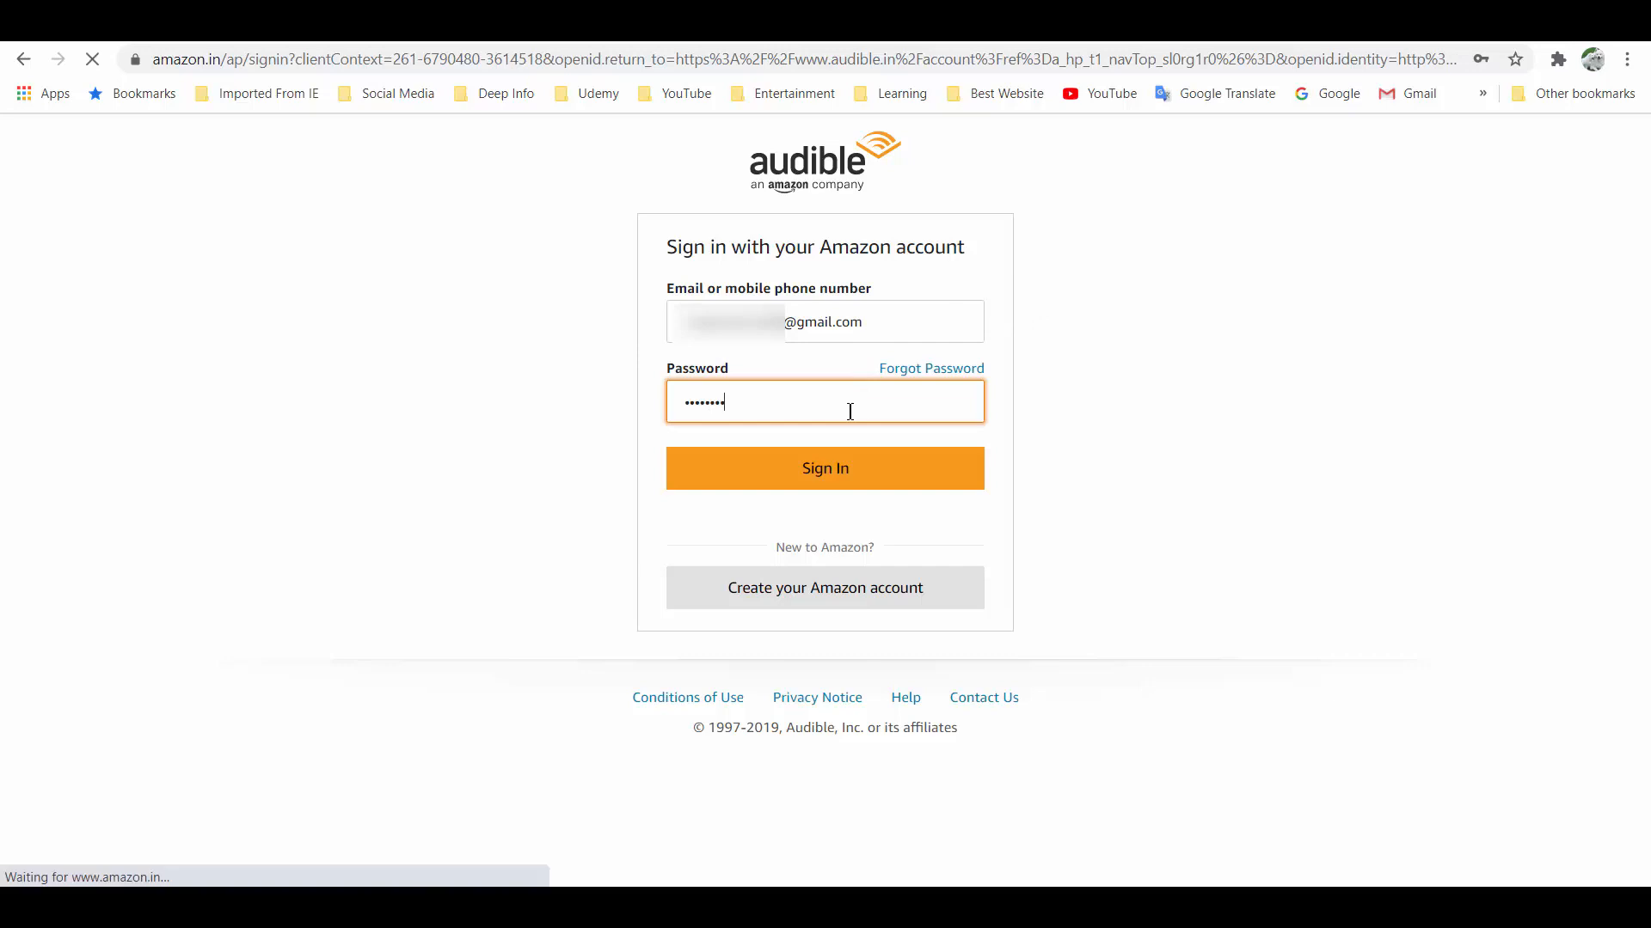
Step: Sign in with the Amazon password to reach the account overview
click(825, 467)
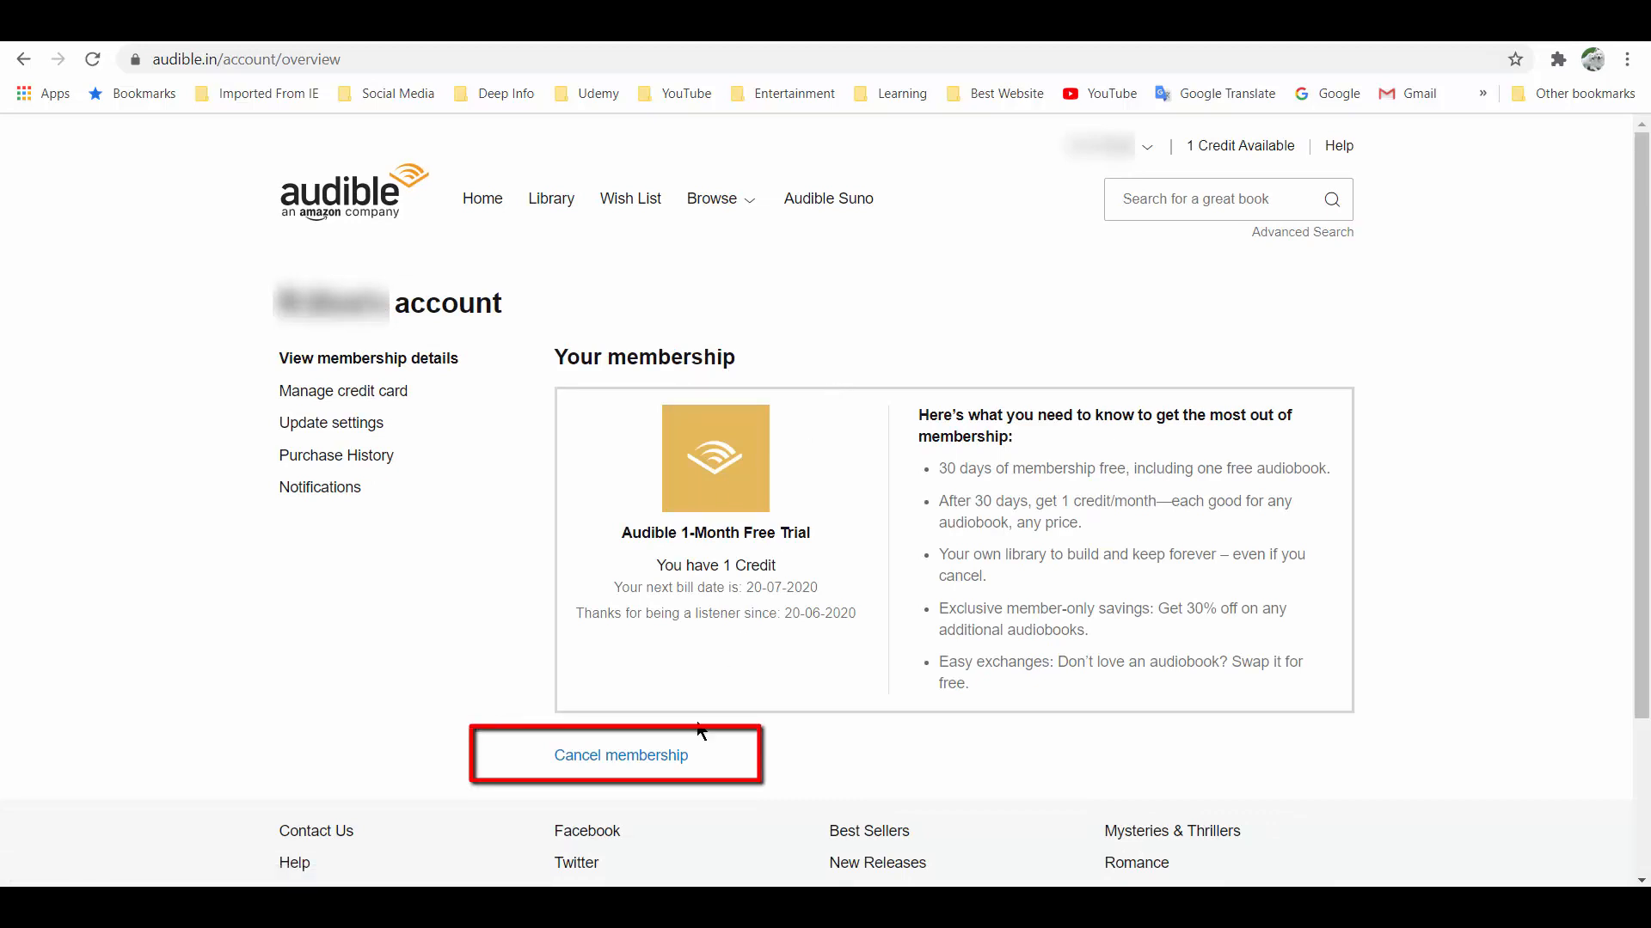
Step: Start cancelling via the 'Cancel membership' link below Your membership
click(619, 756)
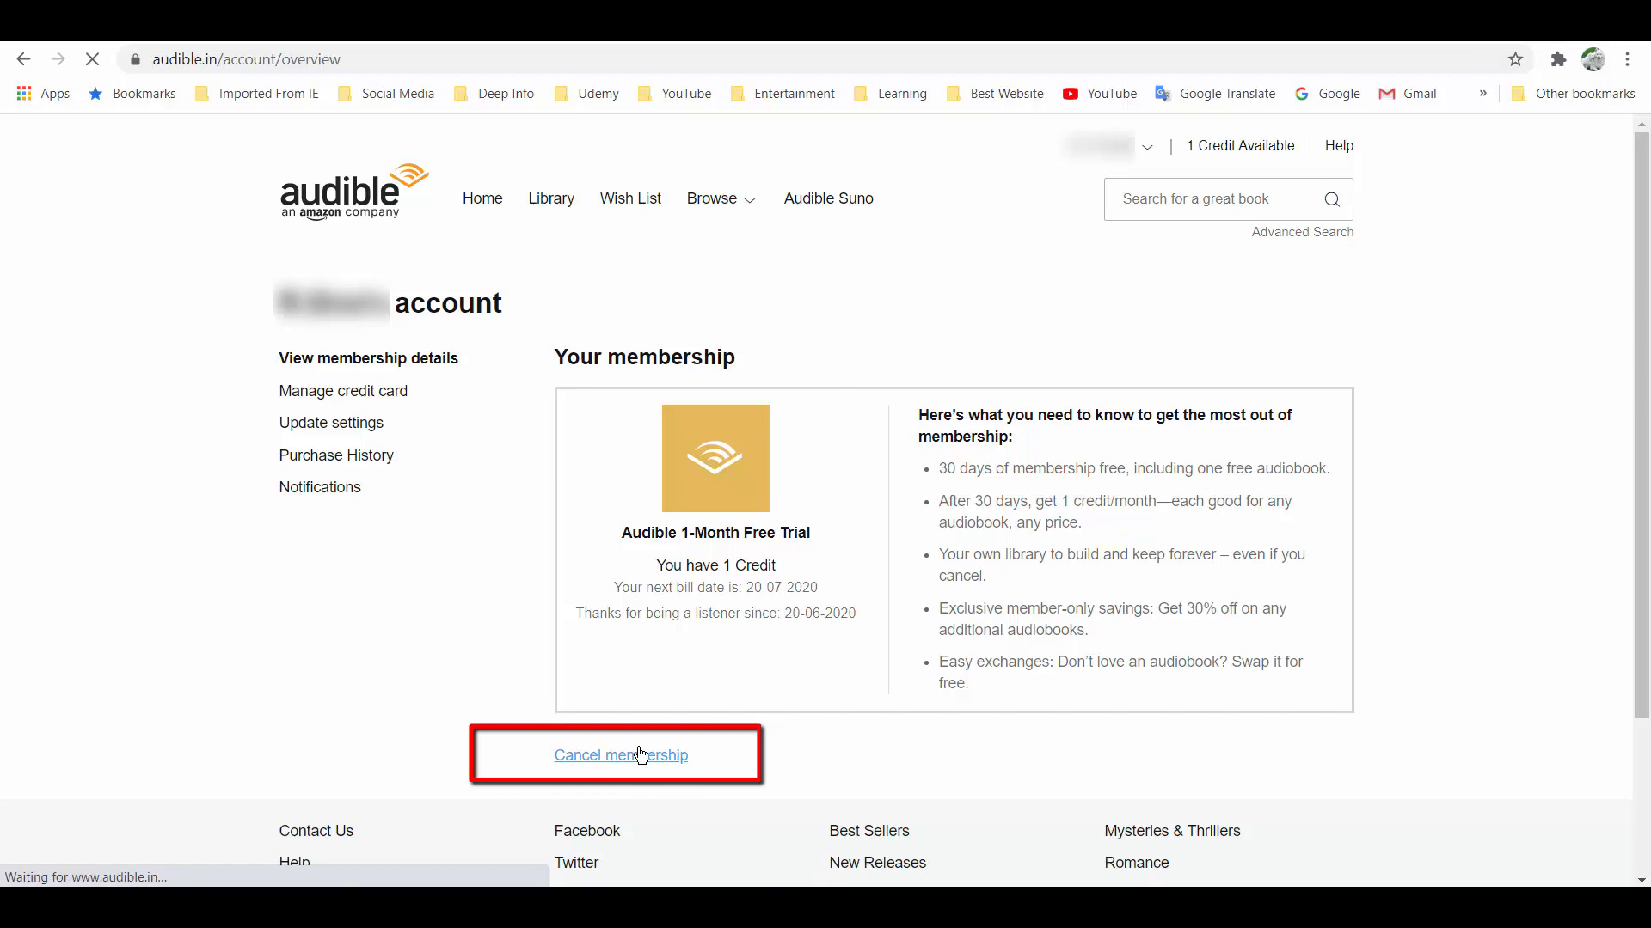
click(620, 755)
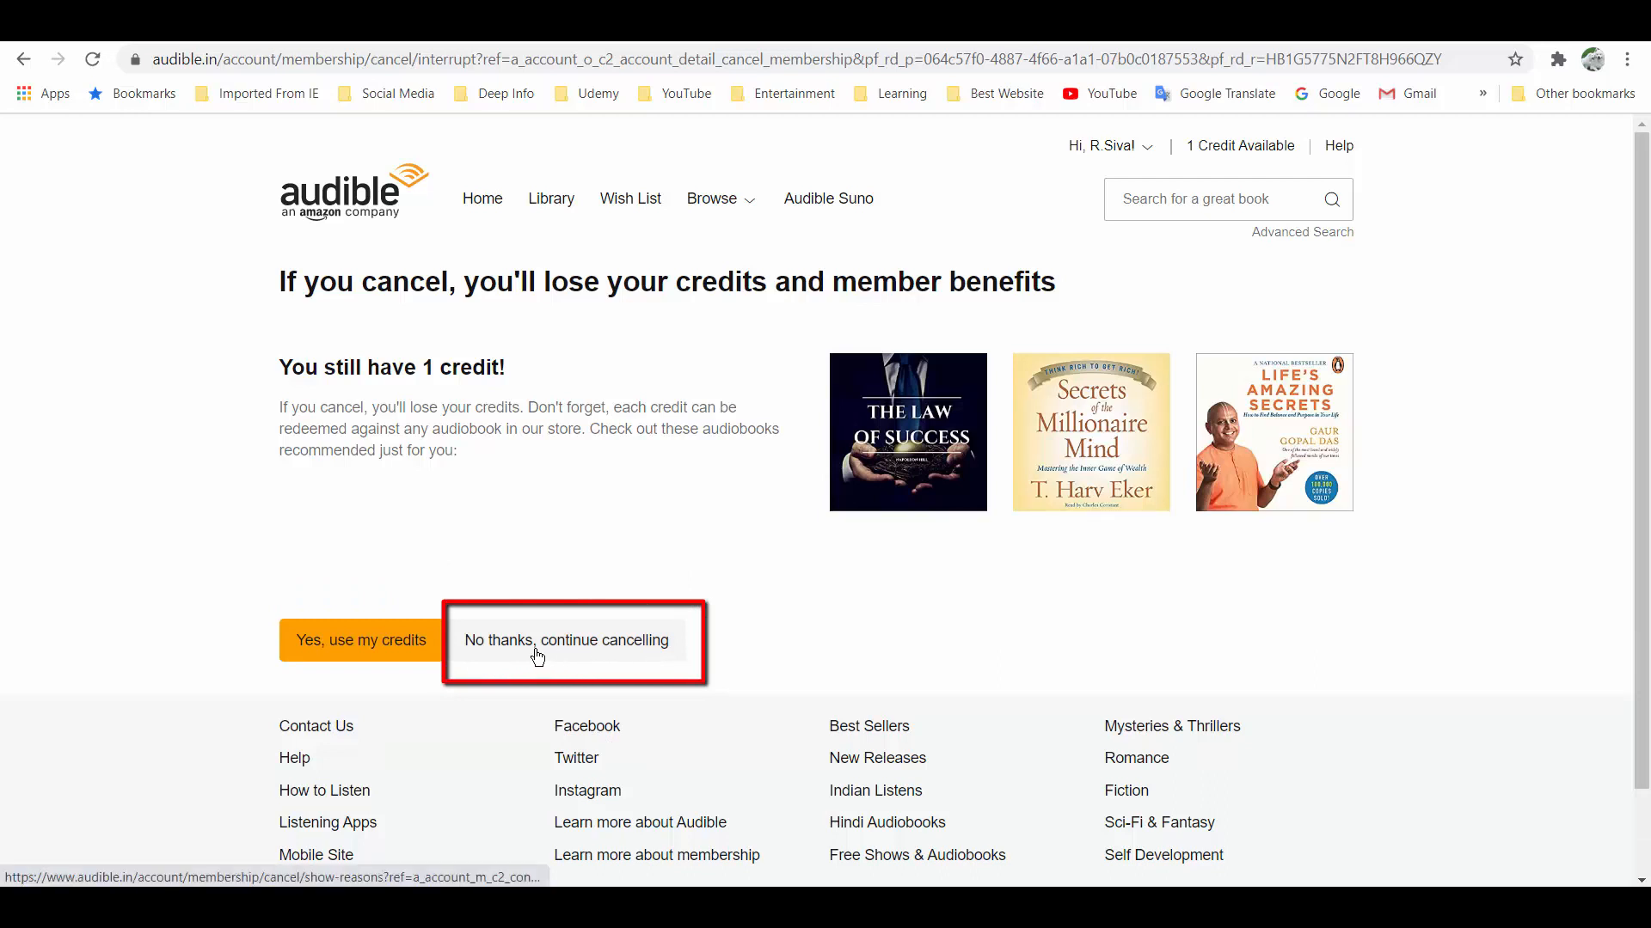
Step: Continue past the credit warning, choose a cancellation reason, and submit the feedback
click(566, 639)
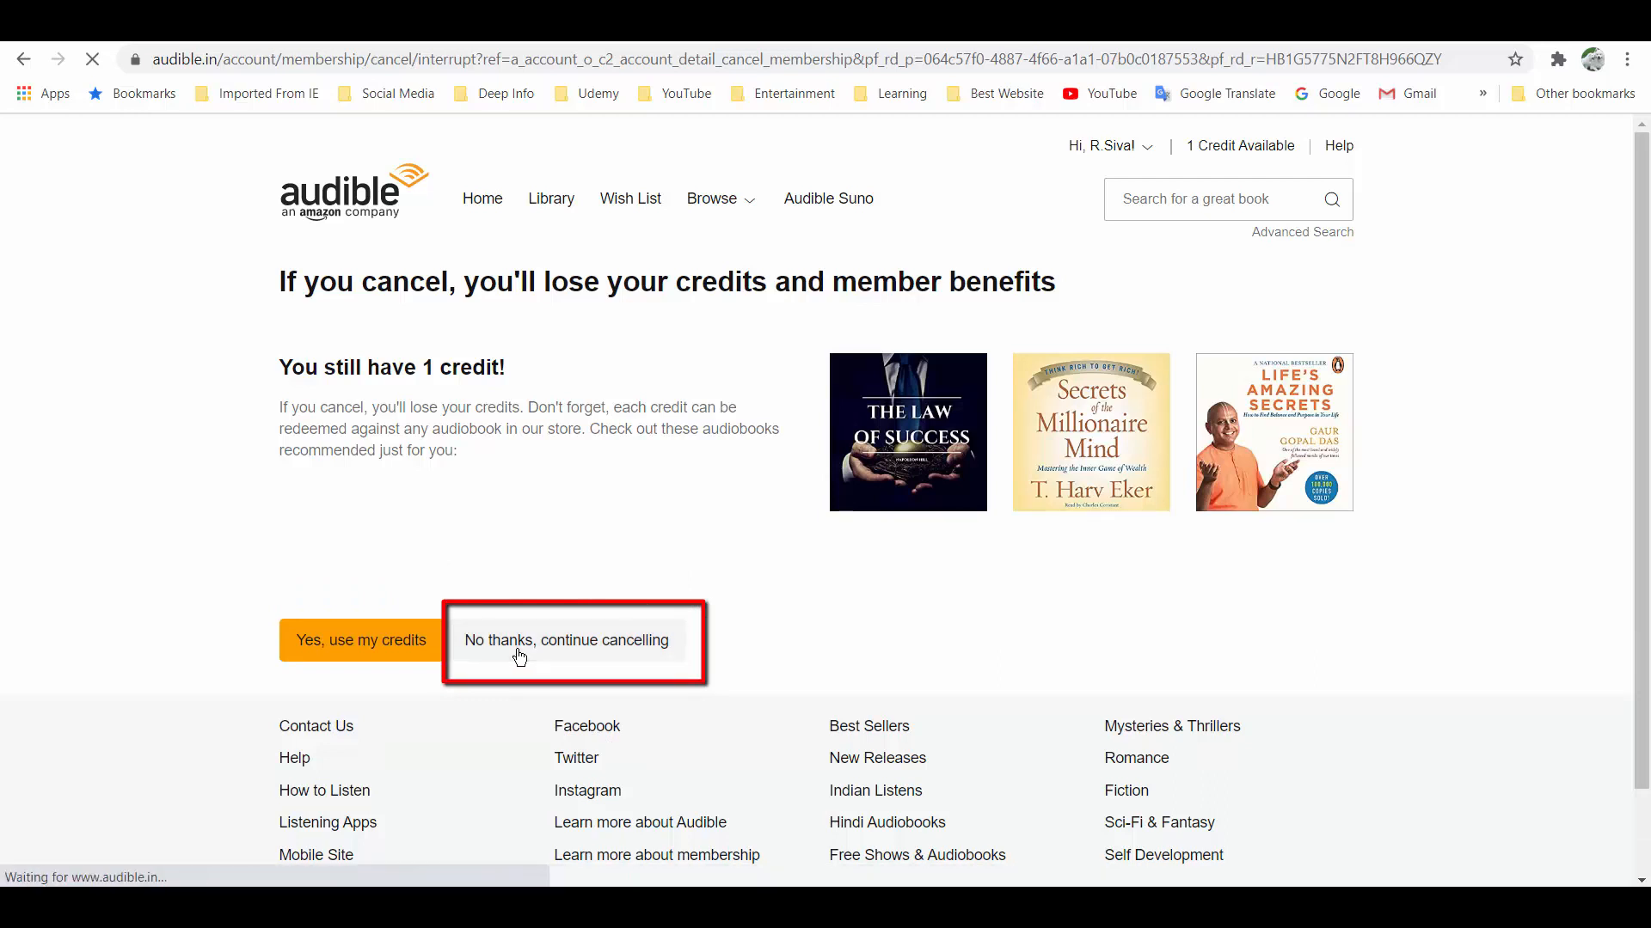
click(565, 640)
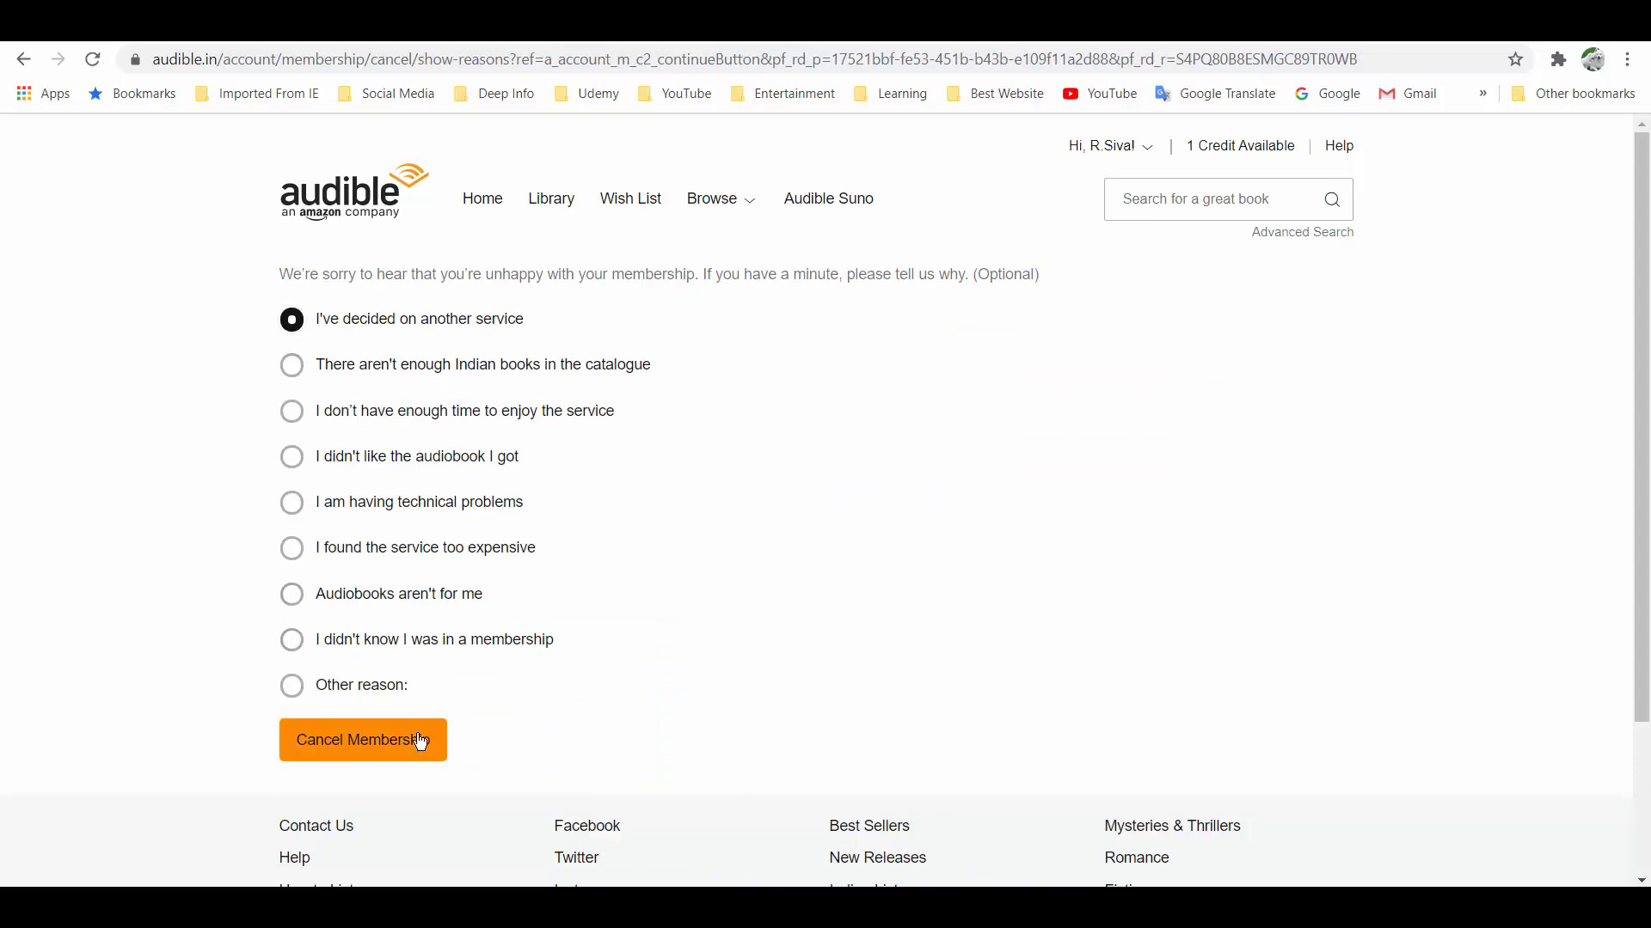
click(362, 739)
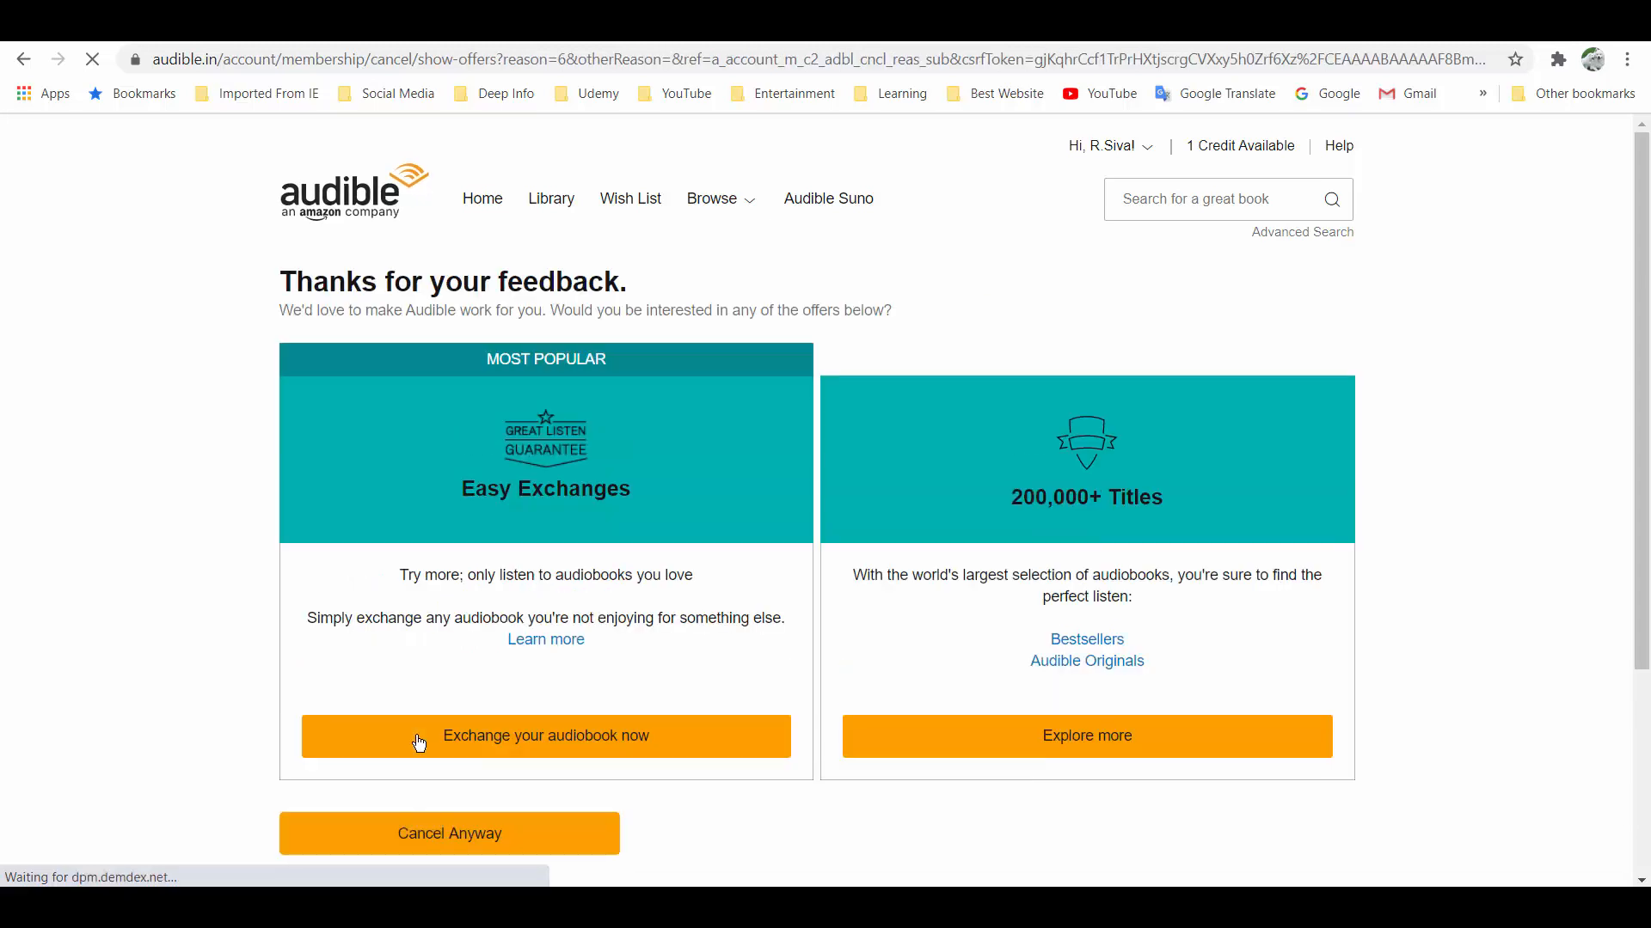
mouse_move(647, 669)
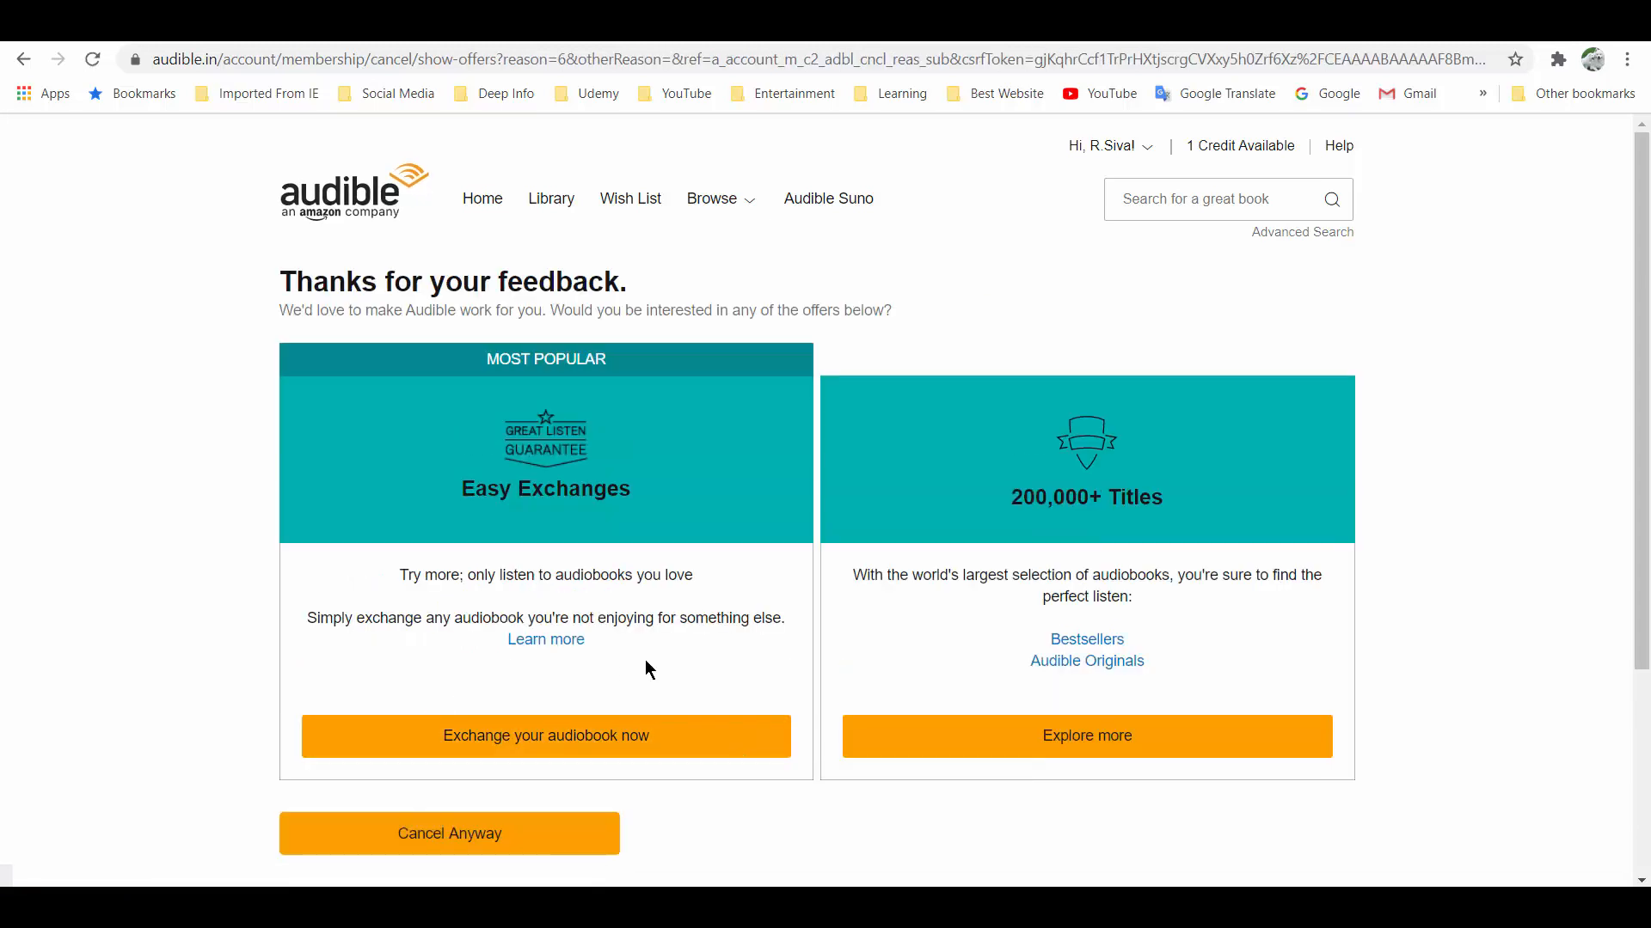
mouse_move(656, 664)
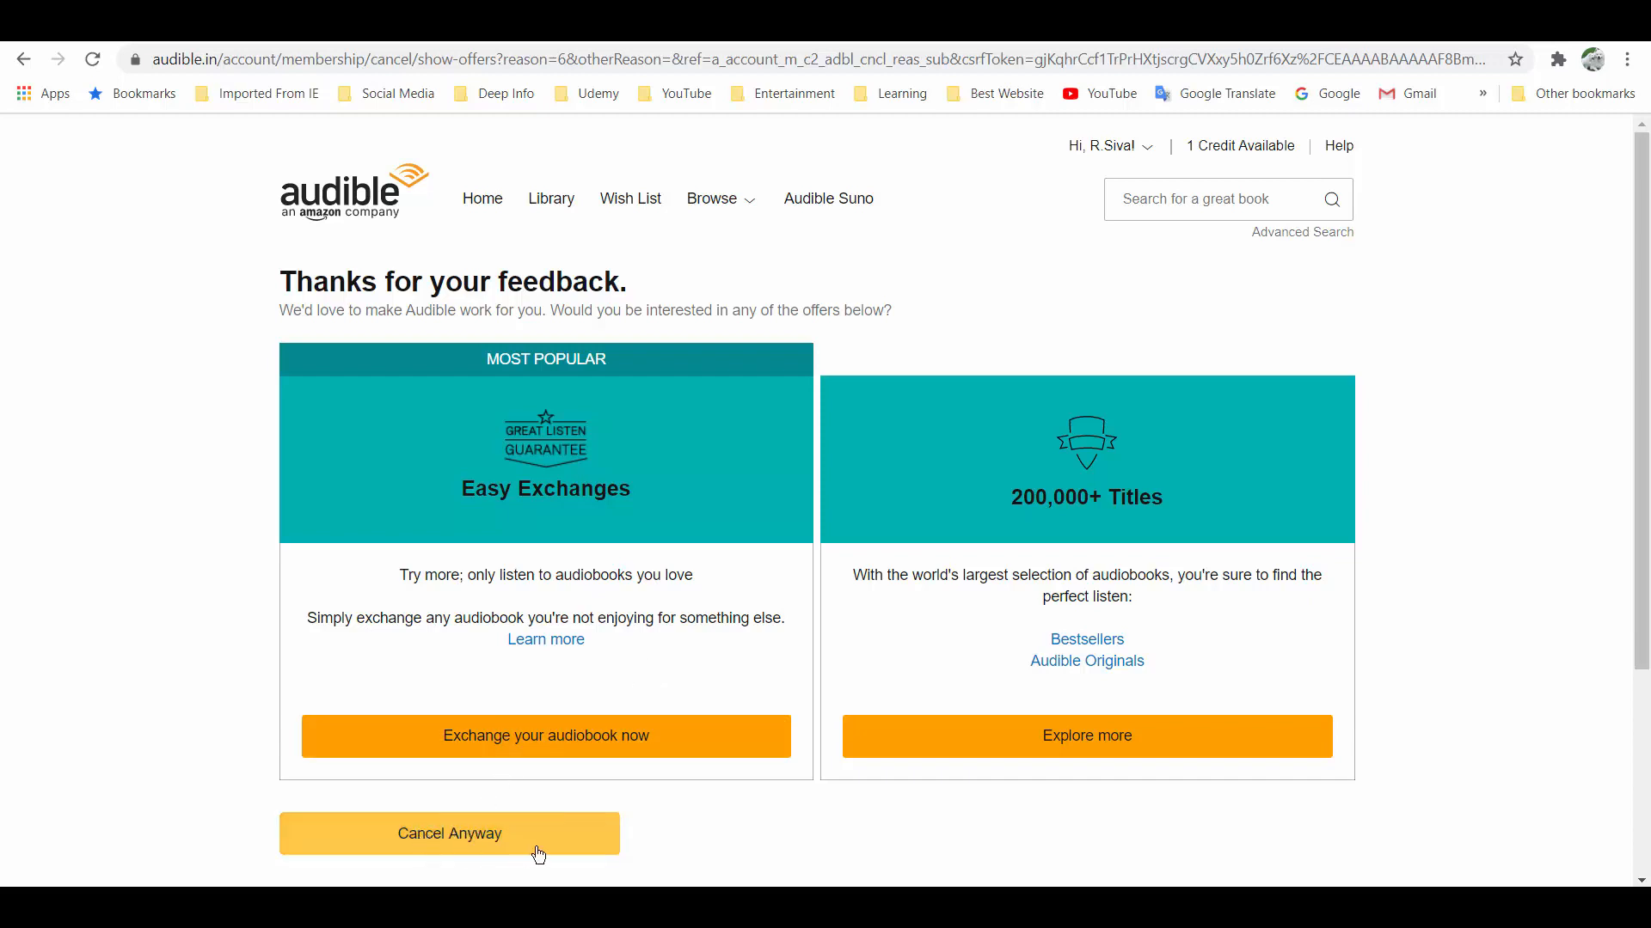
Step: Decline the retention offers with 'Cancel Anyway' to finalize the cancellation
click(449, 833)
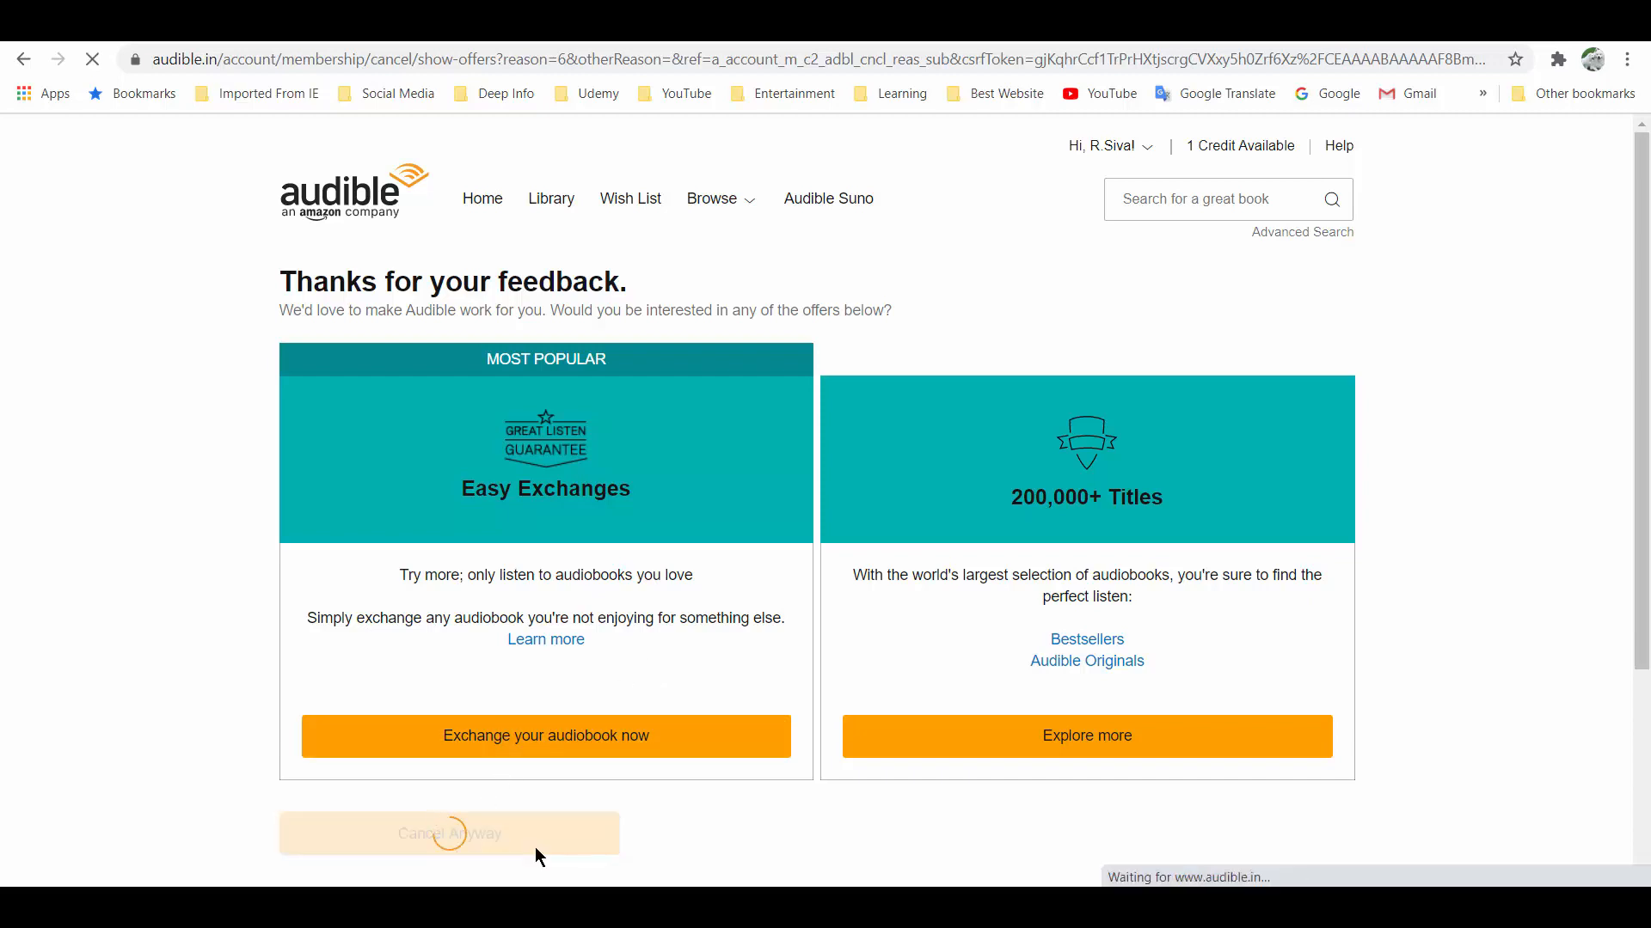
click(449, 833)
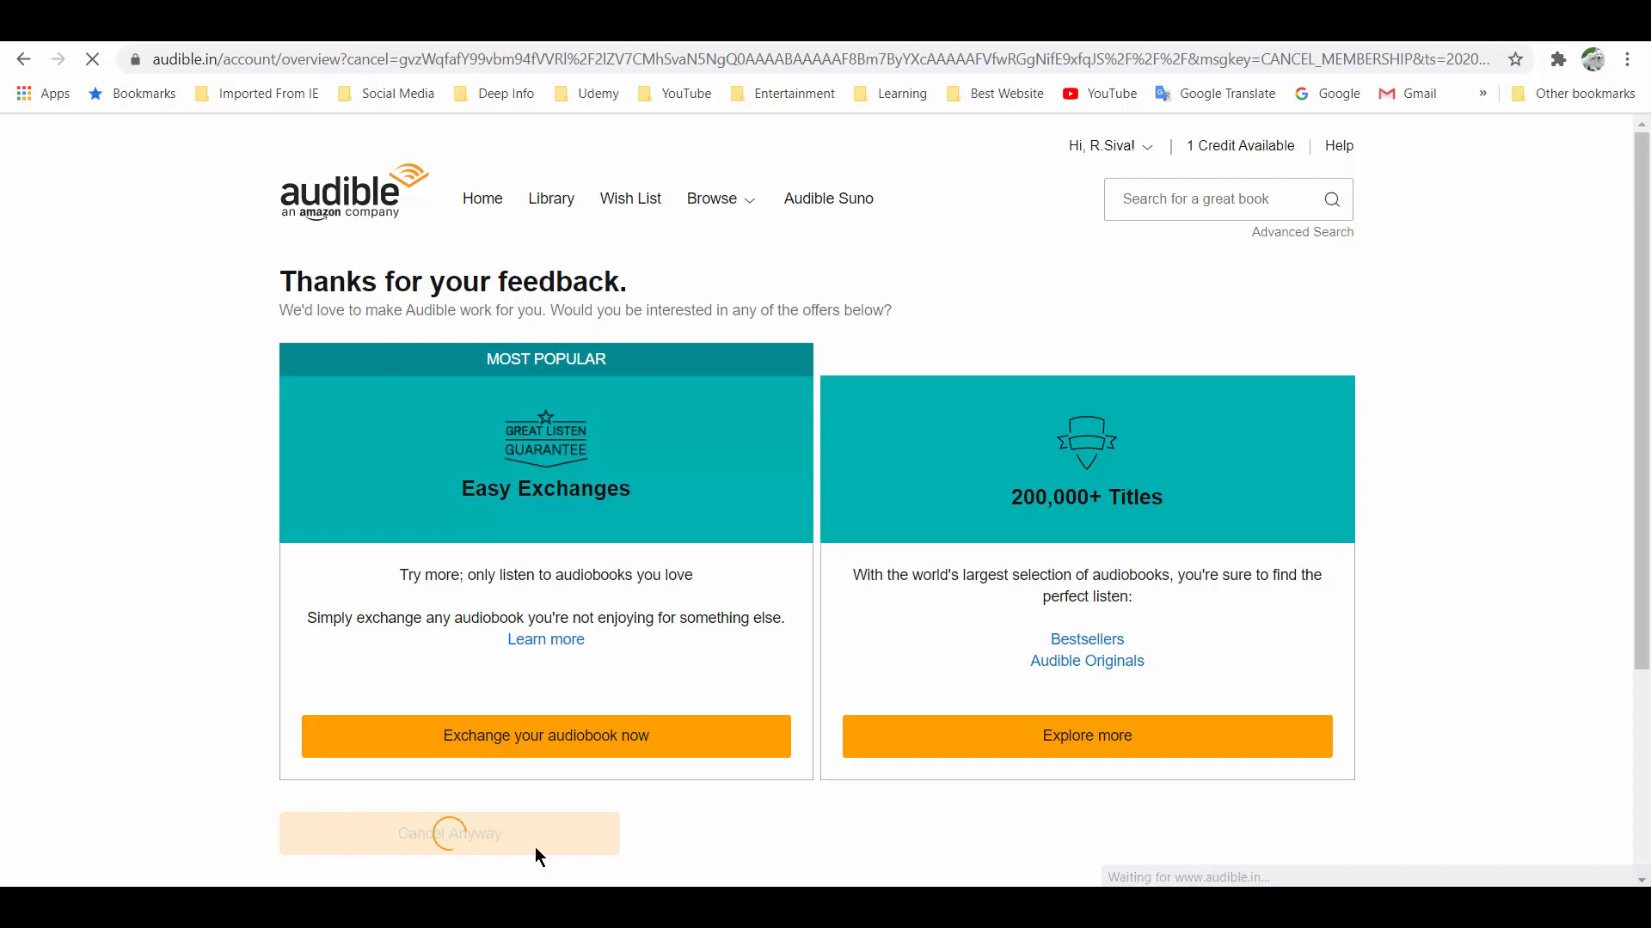
click(449, 833)
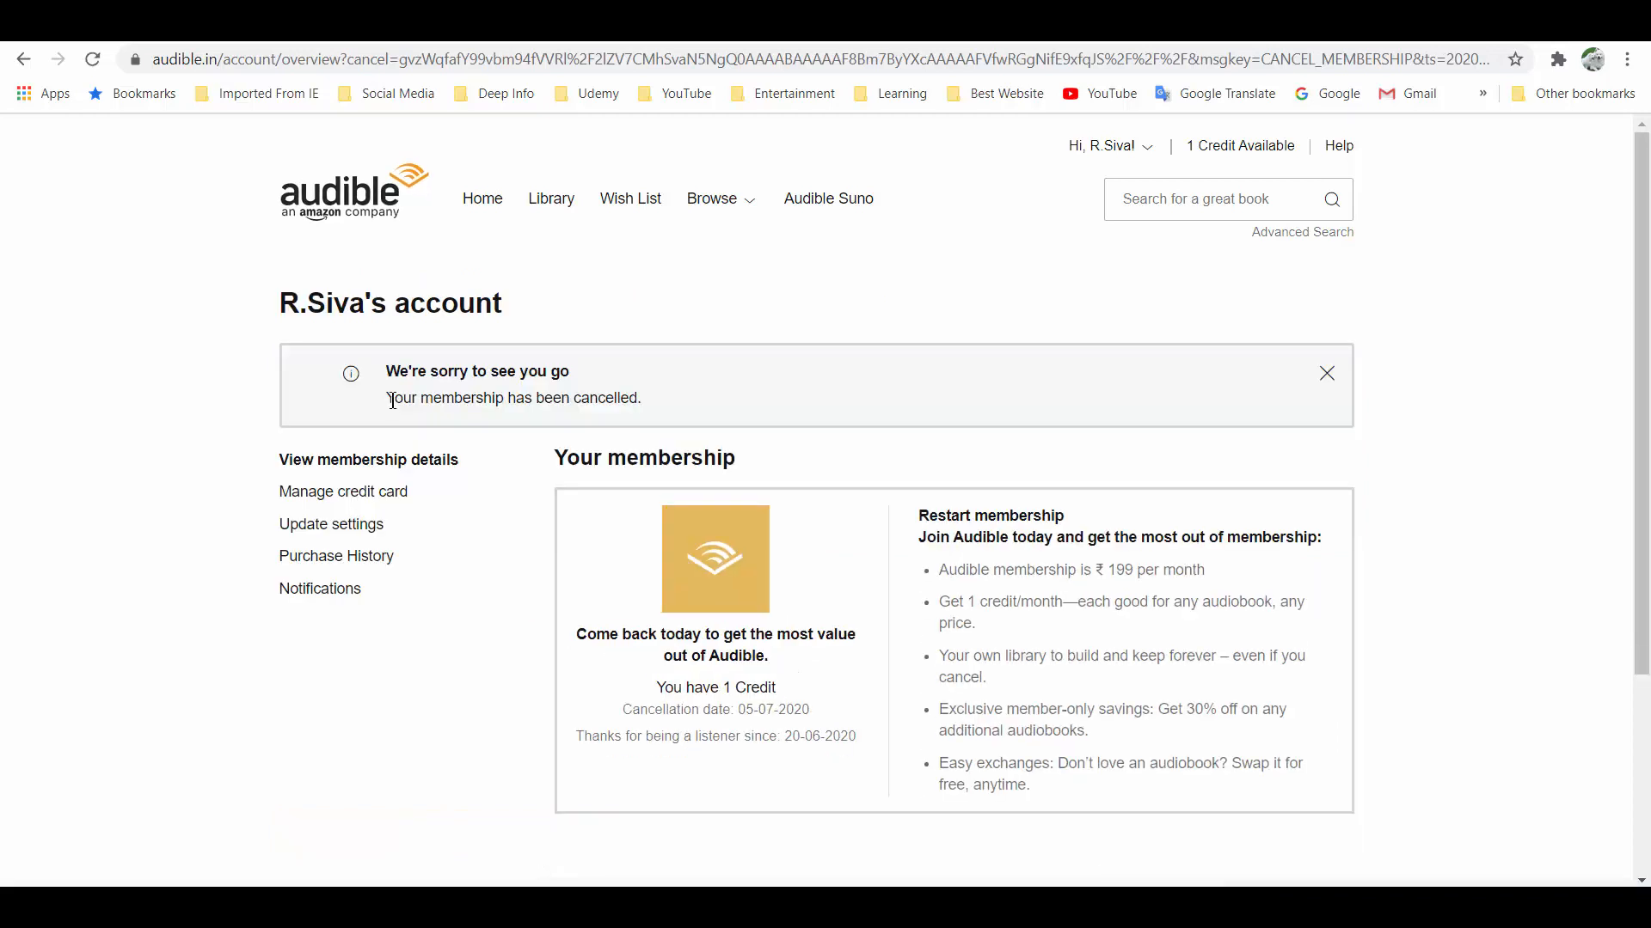